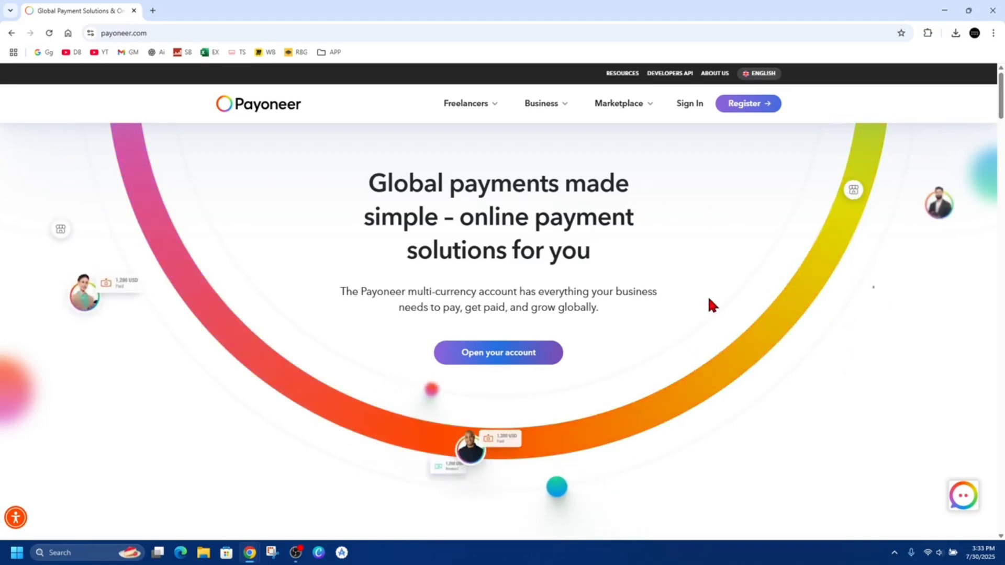
pyautogui.moveTo(602, 262)
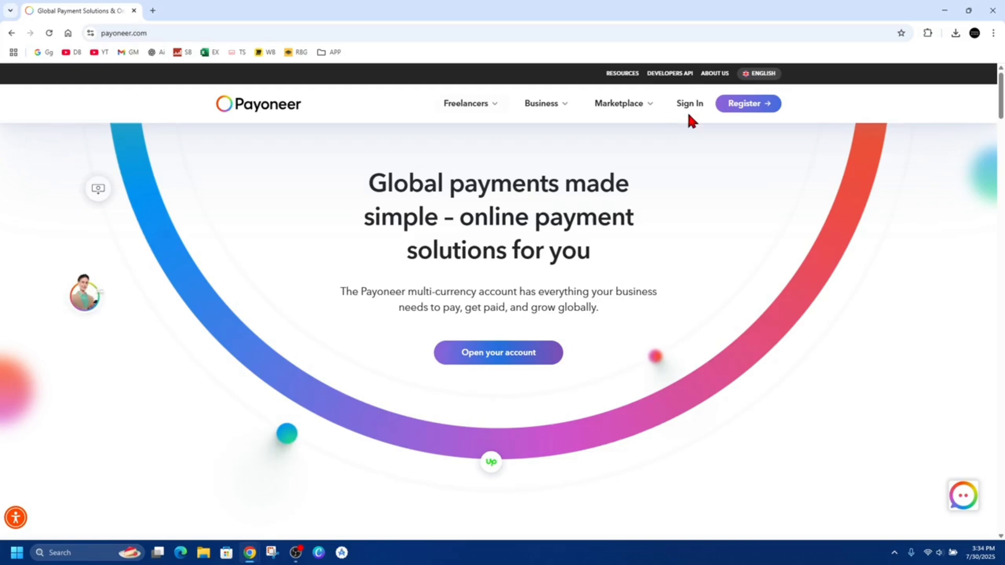
# Open the myaccount.payoneer.com sign-in page from Sign In on payoneer.com.
pyautogui.click(689, 103)
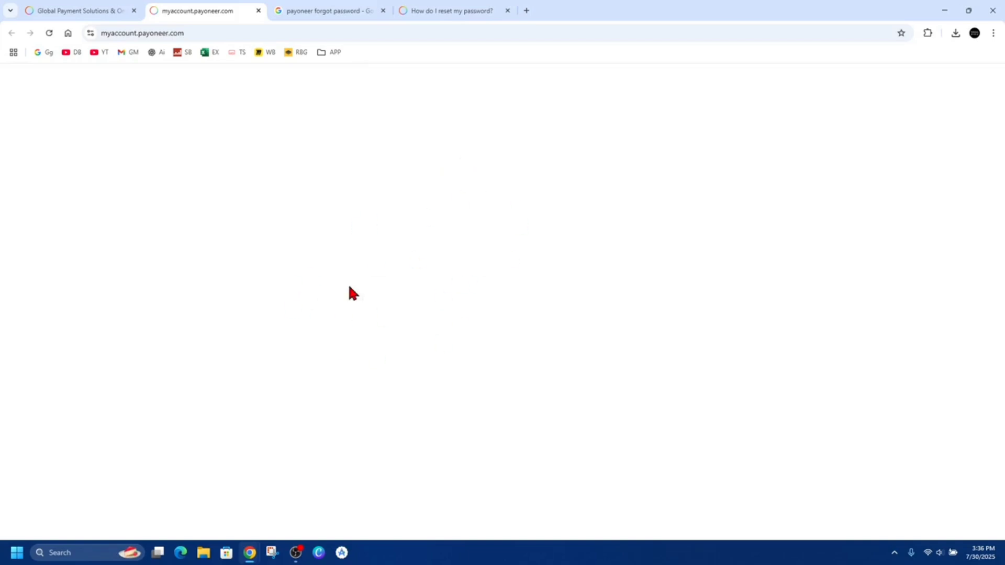
# Switch back to the Google results for 'payoneer forgot password'.
pyautogui.click(327, 11)
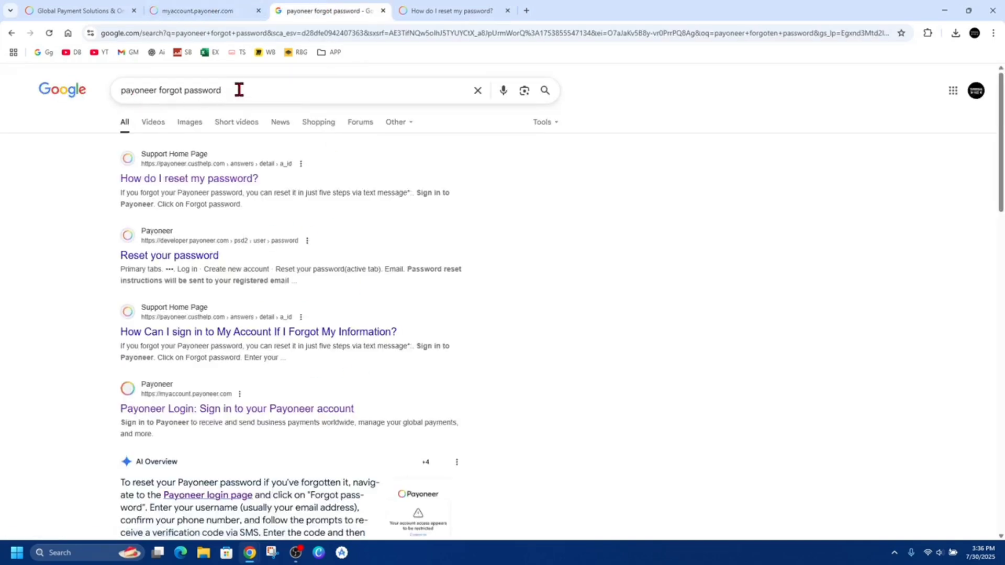
pyautogui.moveTo(188, 178)
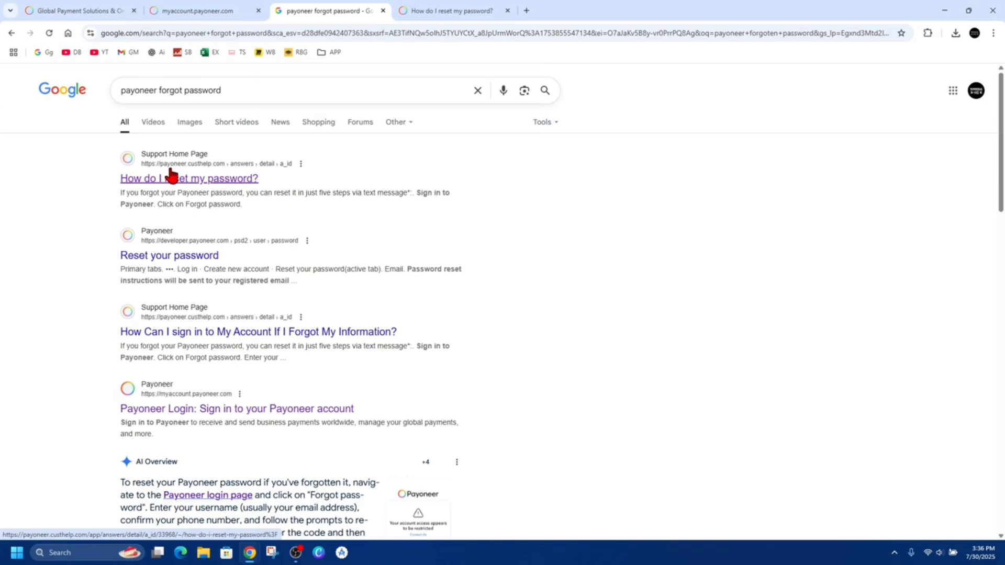
pyautogui.moveTo(216, 176)
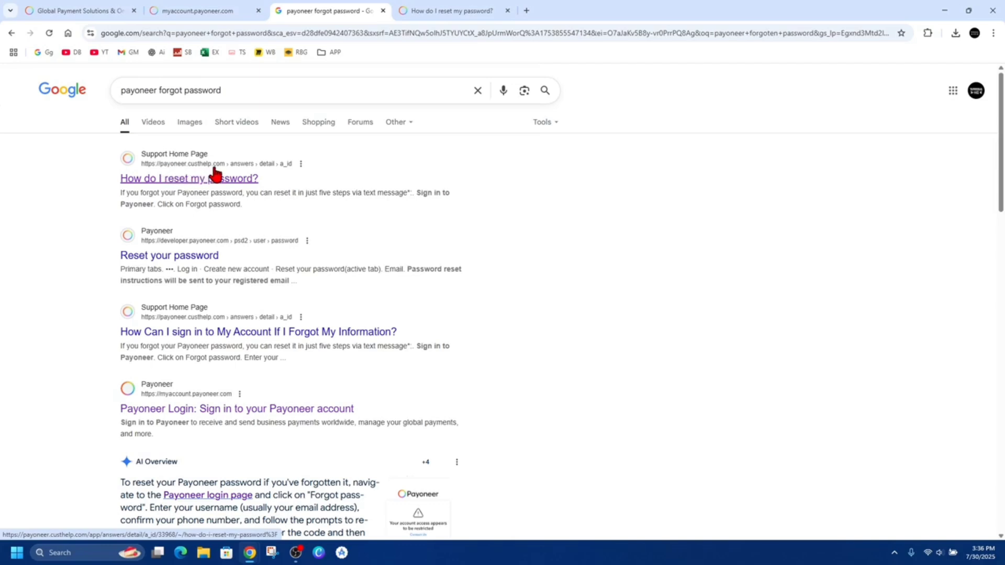
# Open the 'How do I reset my password?' article in Payoneer's support center.
pyautogui.click(188, 178)
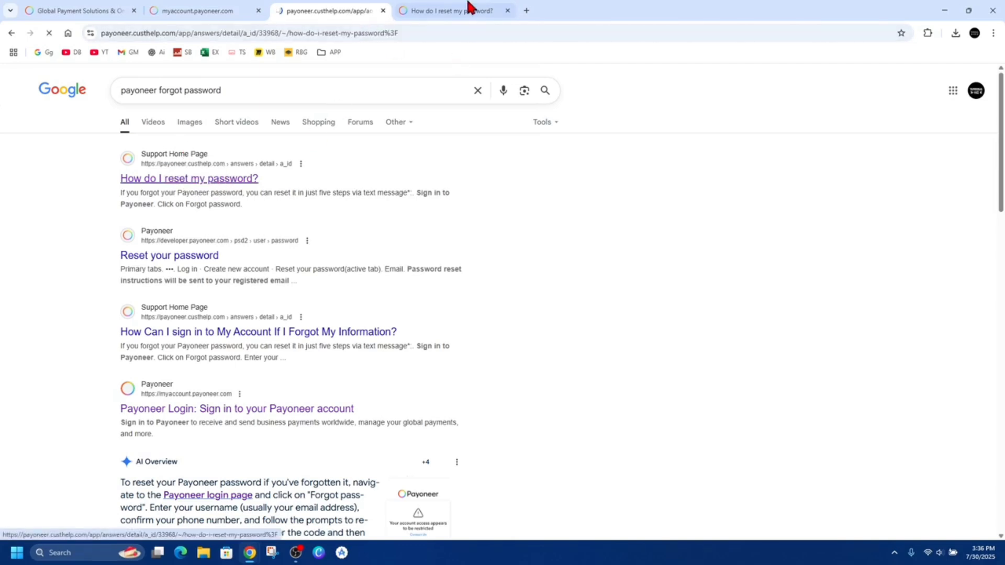
pyautogui.click(188, 178)
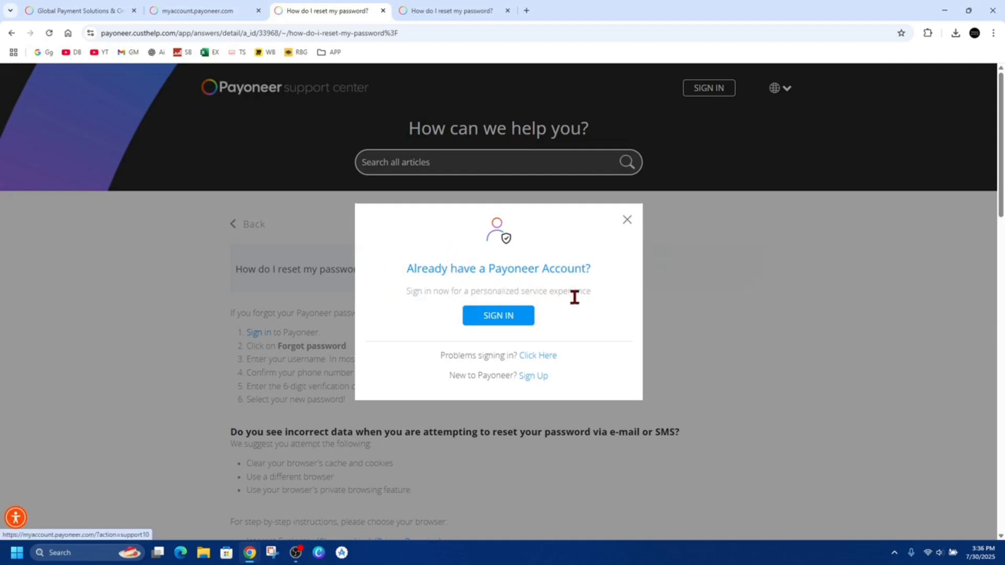
pyautogui.moveTo(477, 356)
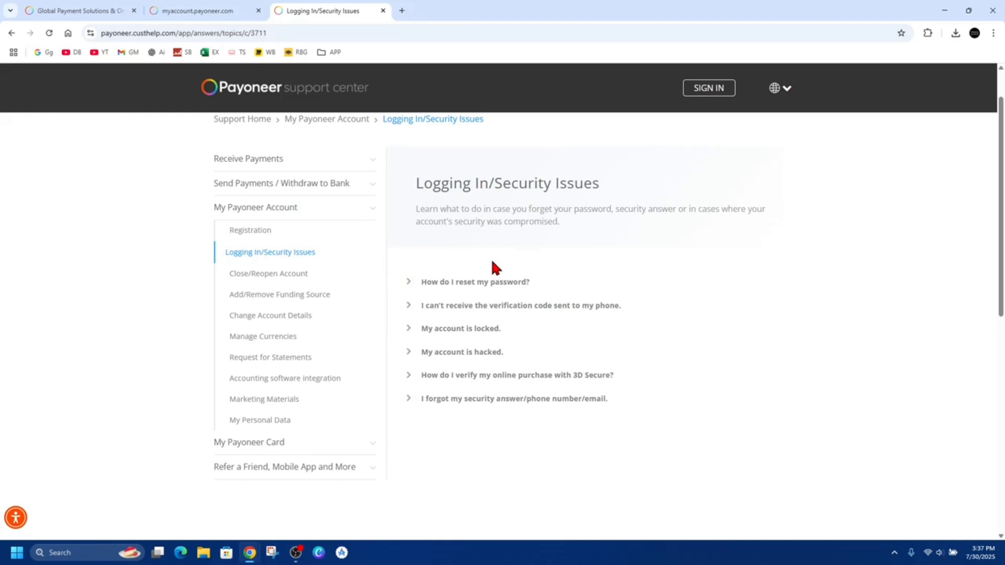
pyautogui.moveTo(520, 305)
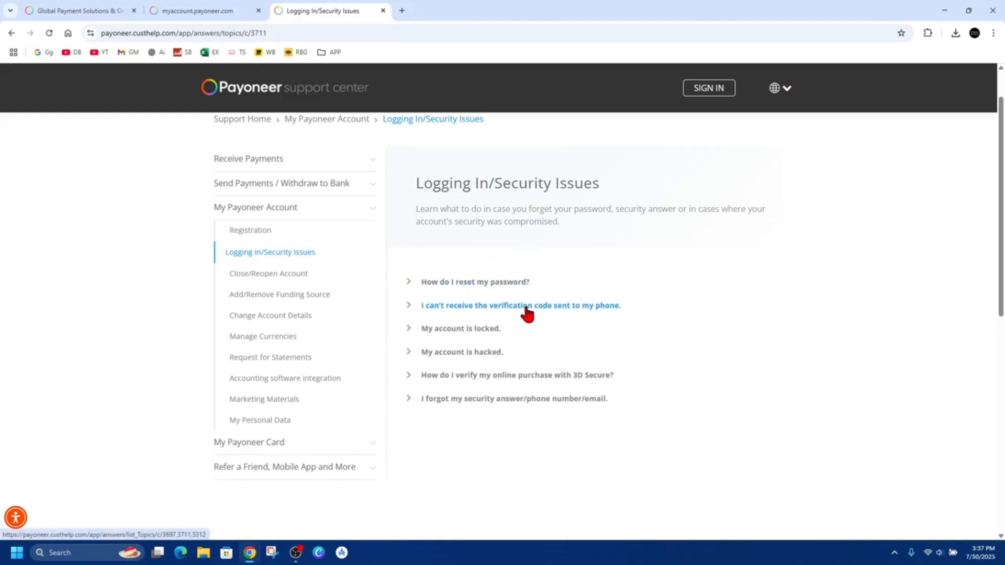
pyautogui.moveTo(499, 334)
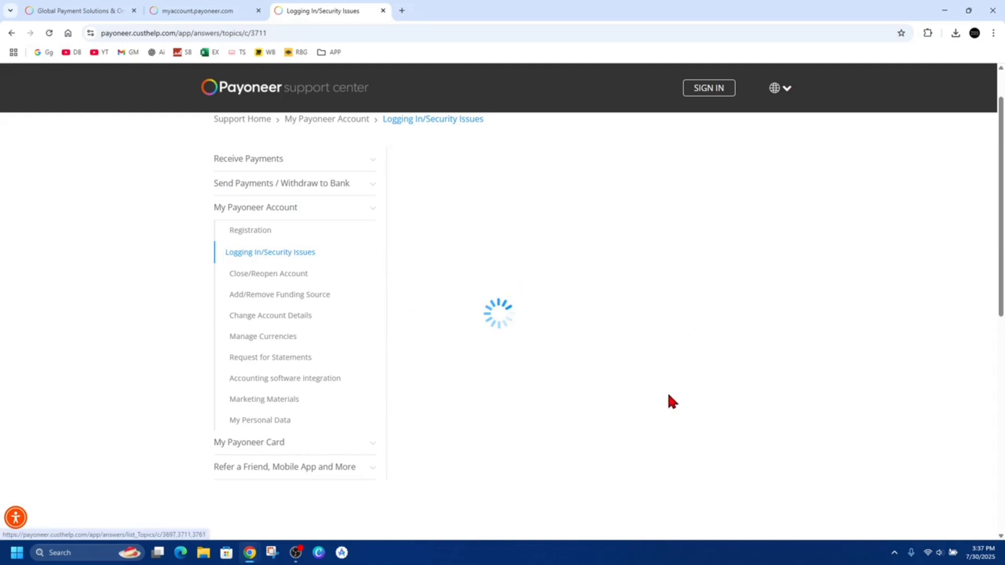
pyautogui.moveTo(513, 363)
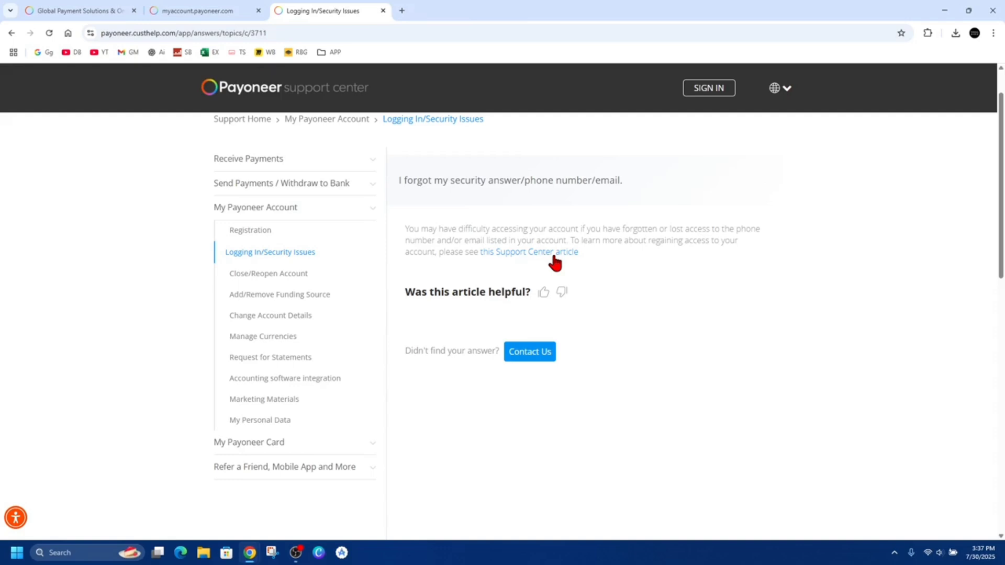
pyautogui.moveTo(441, 232)
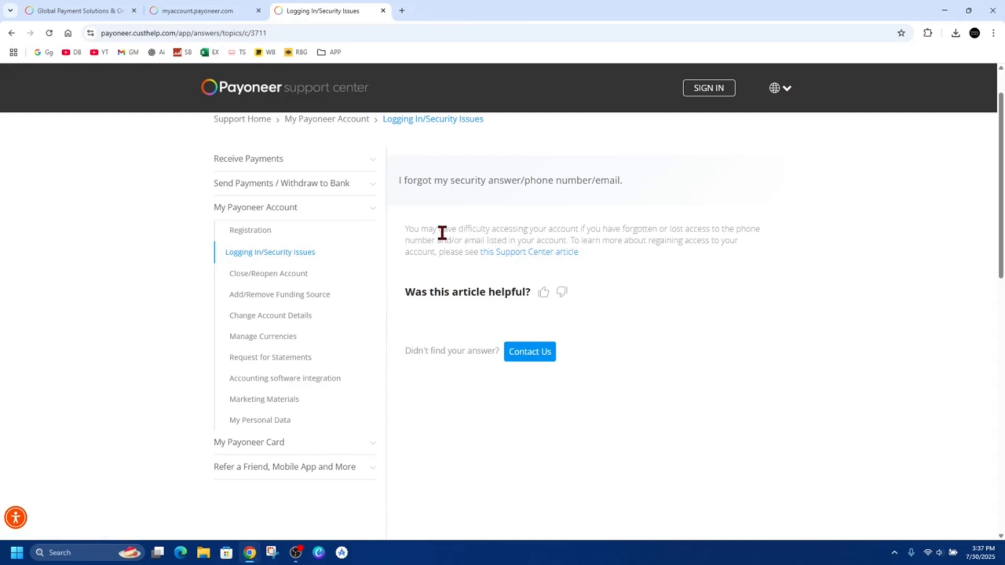
pyautogui.moveTo(554, 228)
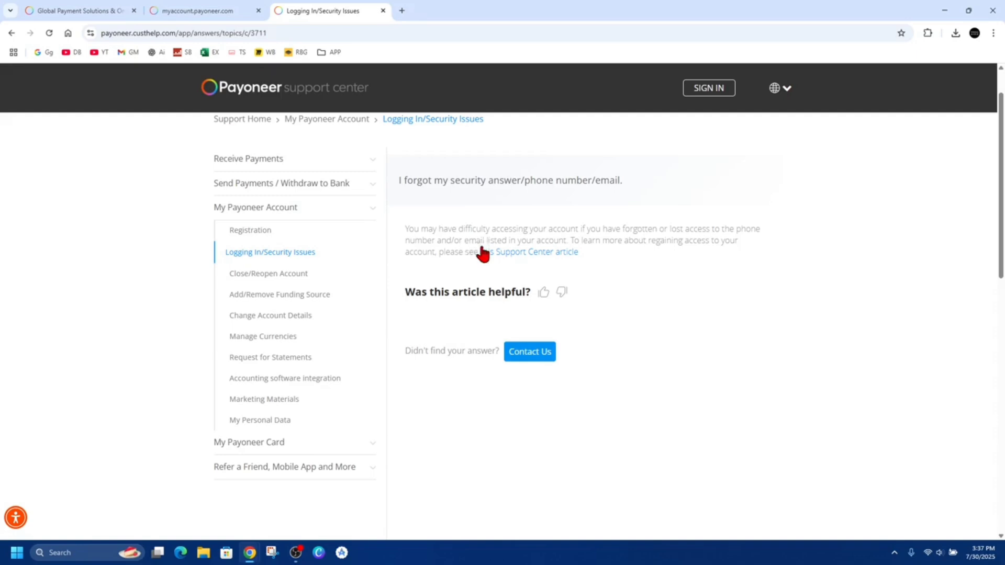
pyautogui.moveTo(543, 261)
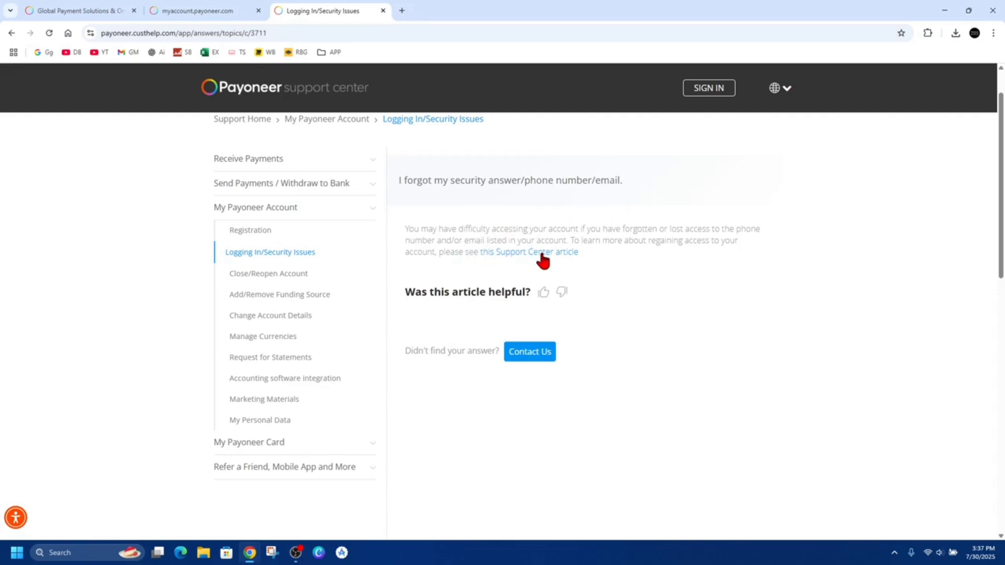
# Follow the account-access Support Center article to its Contact Us message form.
pyautogui.click(531, 251)
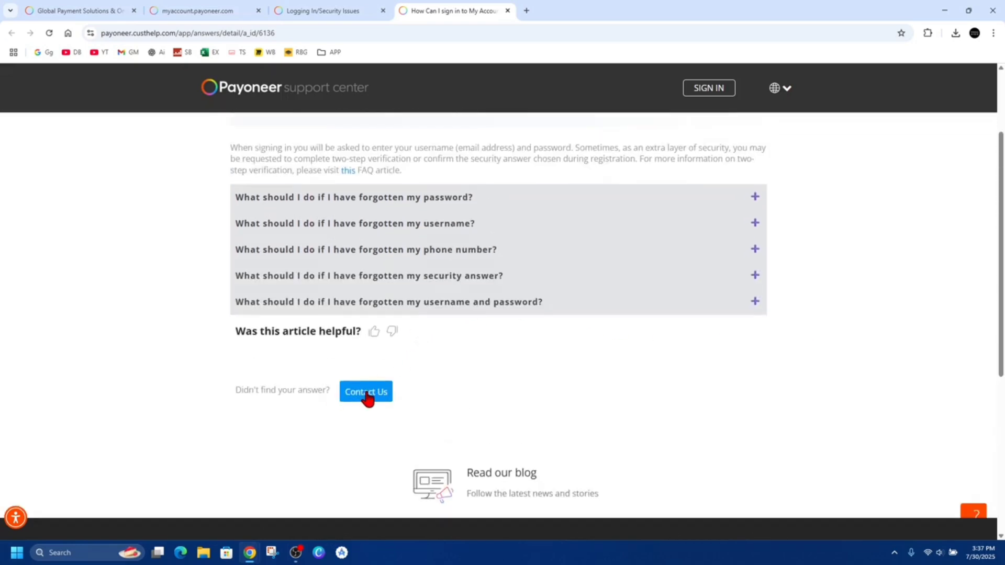
pyautogui.click(365, 392)
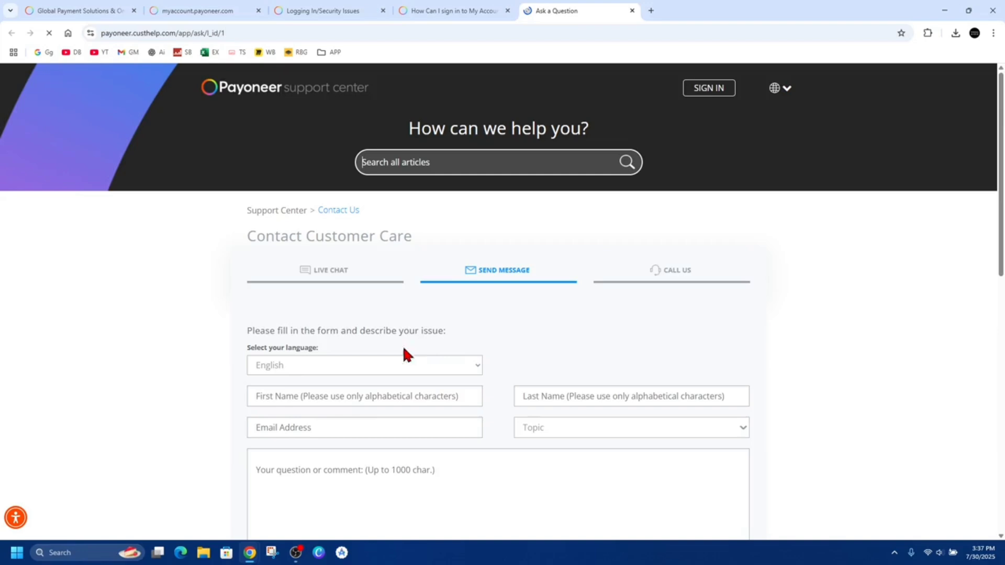
pyautogui.scroll(-3)
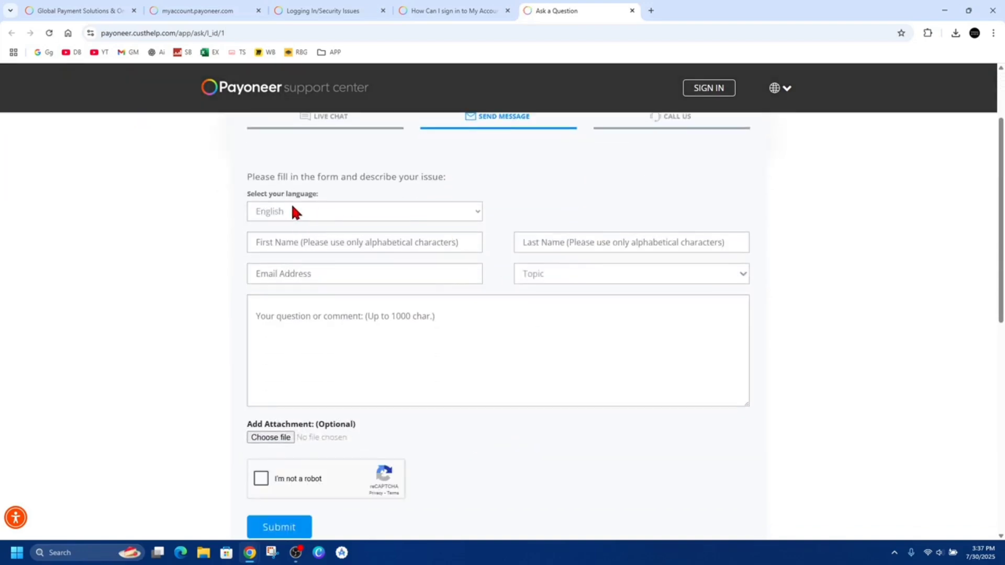
pyautogui.click(630, 242)
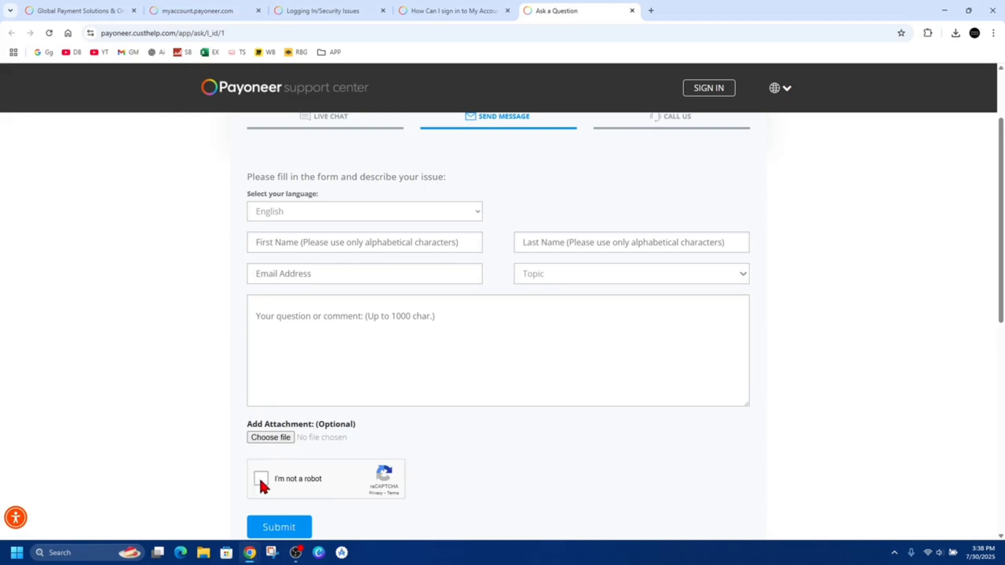
pyautogui.scroll(-3)
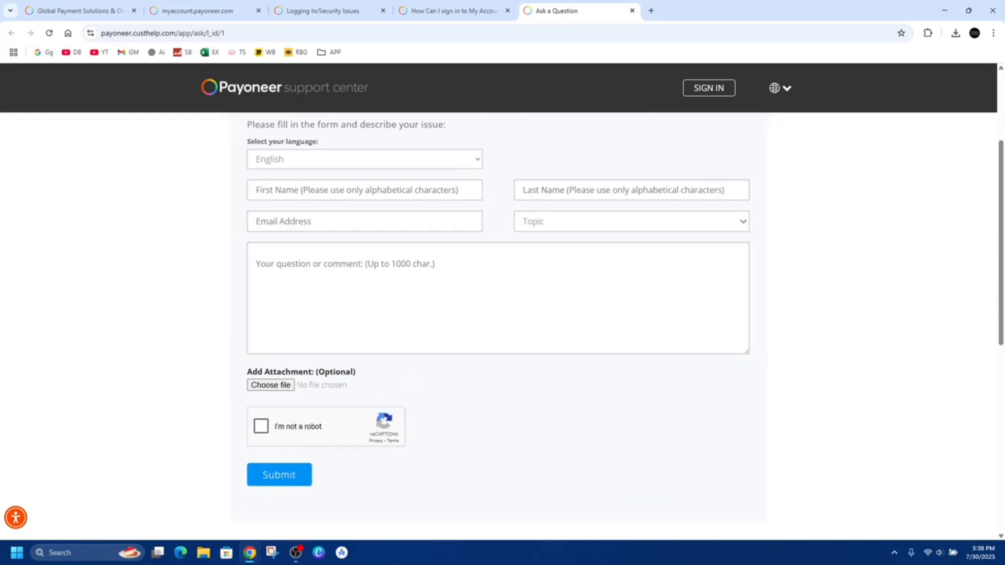